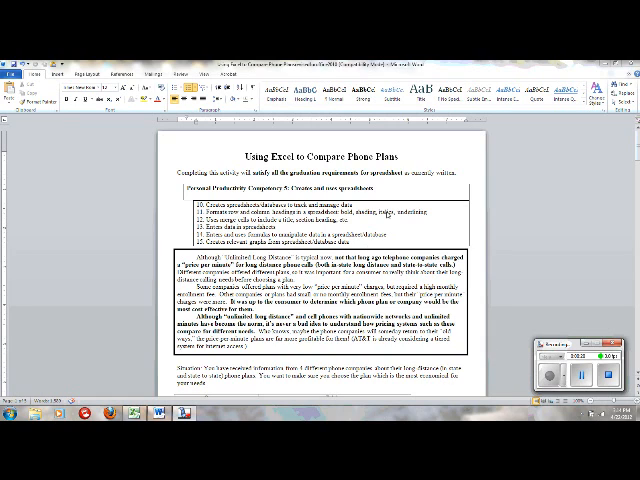
{"action": "mouse_move", "coordinate": [388, 214]}
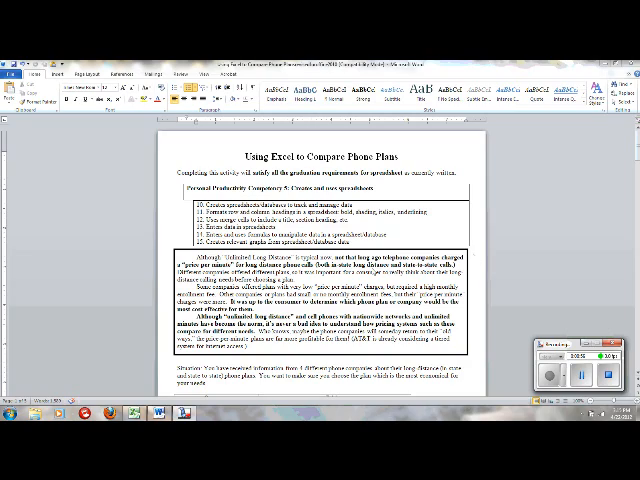
Start a new blank workbook from the File menu for the phone plan sheet
{"action": "scroll", "scroll_direction": "down", "scroll_amount": 3}
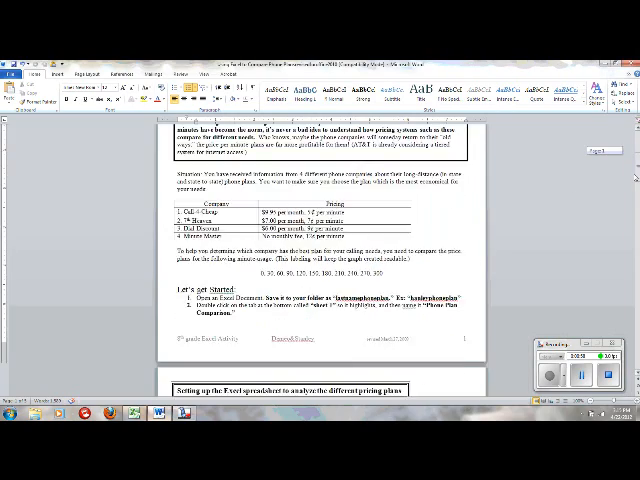
{"action": "scroll", "scroll_direction": "down", "scroll_amount": 3}
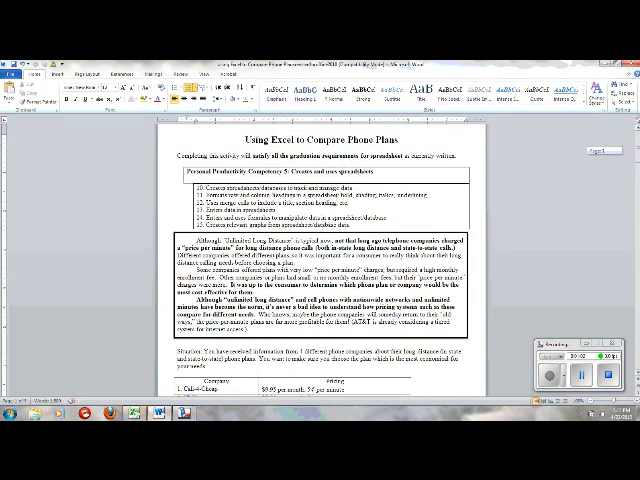
{"action": "scroll", "scroll_direction": "down", "scroll_amount": 3}
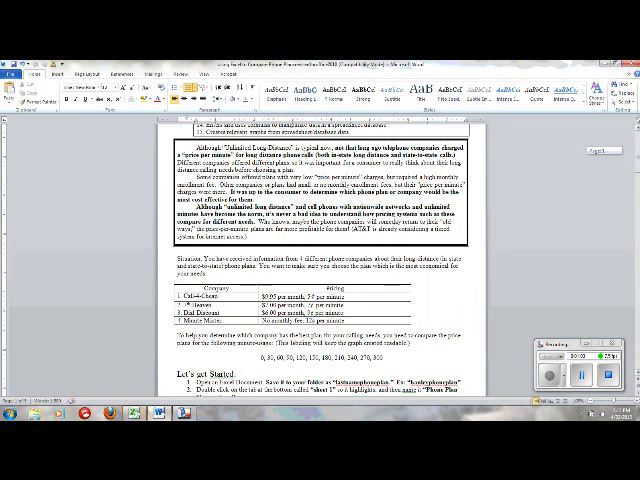
{"action": "scroll", "scroll_direction": "down", "scroll_amount": 3}
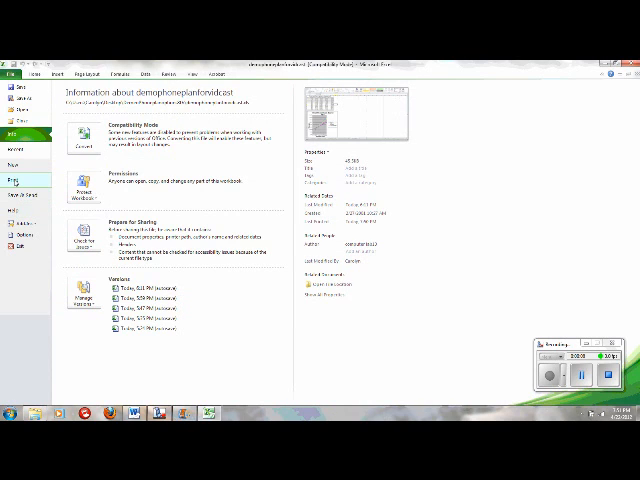
{"action": "left_click", "coordinate": [16, 172]}
{"action": "type", "text": "F"}
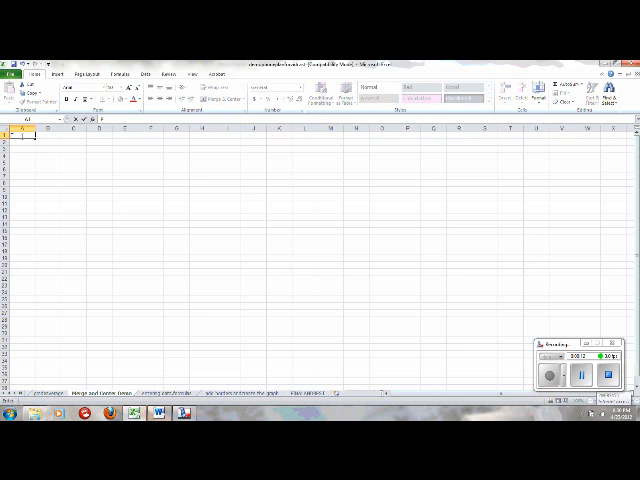
Enter the worksheet title 'Testing ... Your Needs' in the first row
{"action": "type", "text": "Testing"}
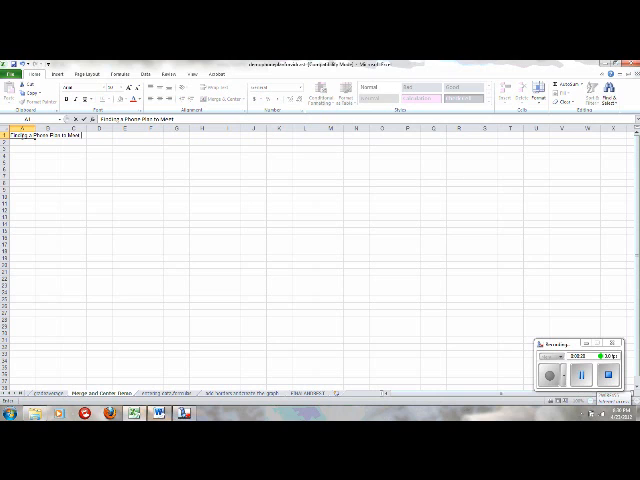
{"action": "type", "text": "Your Needs Using Excel"}
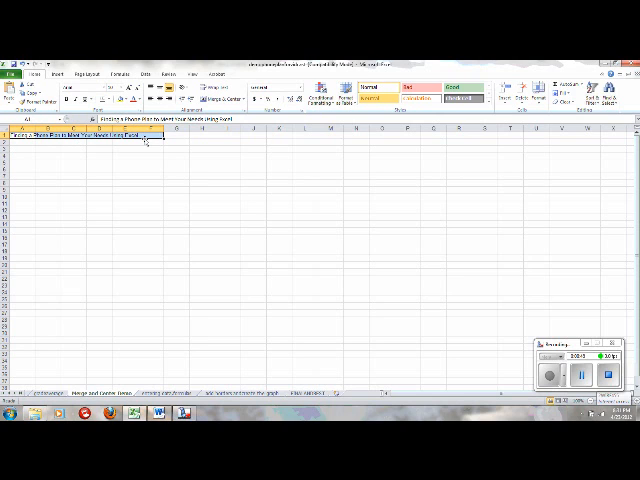
Begin the row of column headings in cell A2 beneath the title
{"action": "left_click", "coordinate": [212, 100]}
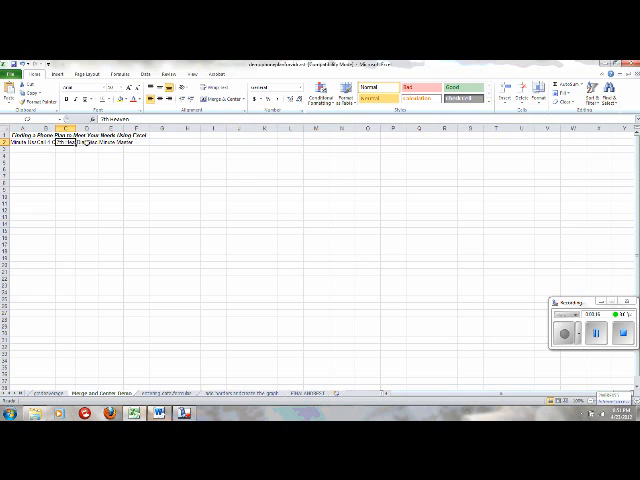
Center the title across the comparison table's columns
{"action": "left_click", "coordinate": [84, 144]}
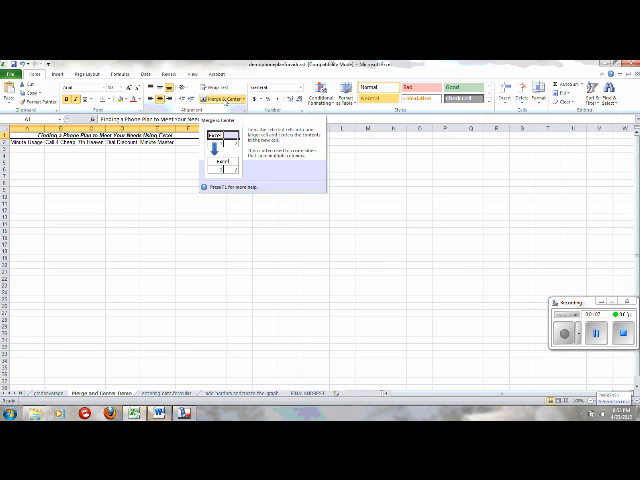
{"action": "left_click", "coordinate": [224, 98]}
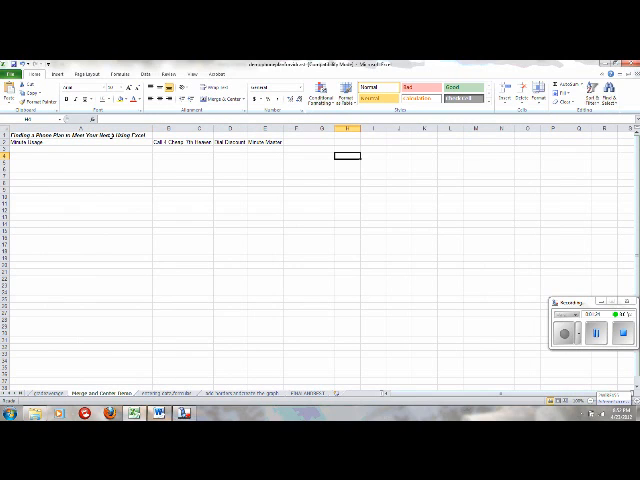
{"action": "mouse_move", "coordinate": [68, 256]}
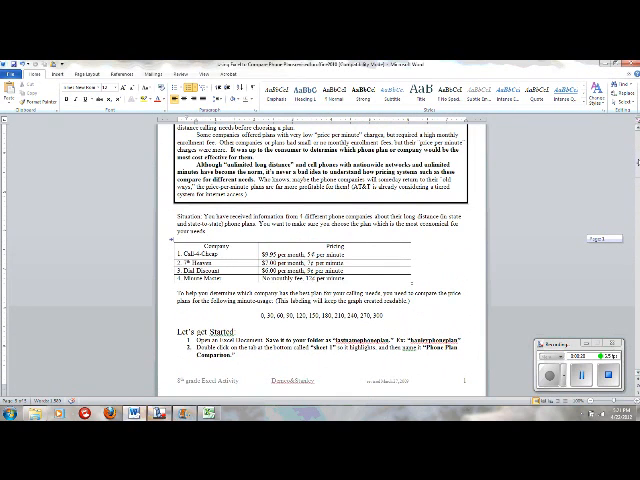
Scroll the Word instructions down to the pricing table and getting-started steps
{"action": "scroll", "scroll_direction": "down", "scroll_amount": 3}
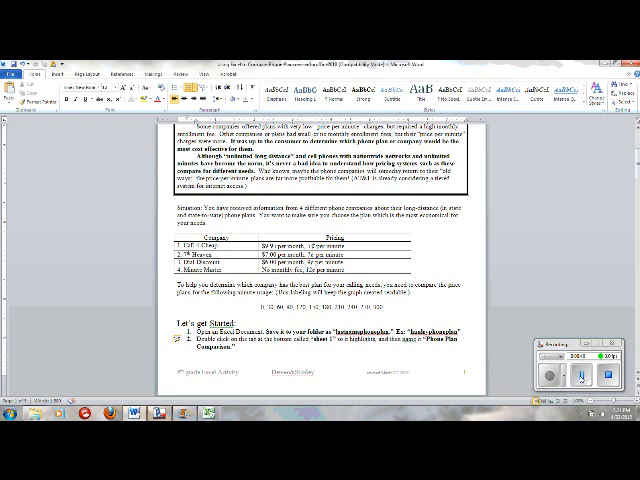
{"action": "scroll", "scroll_direction": "down", "scroll_amount": 3}
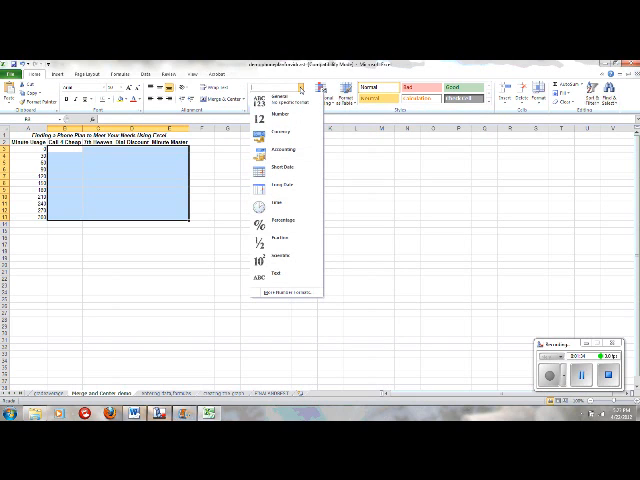
{"action": "mouse_move", "coordinate": [284, 132]}
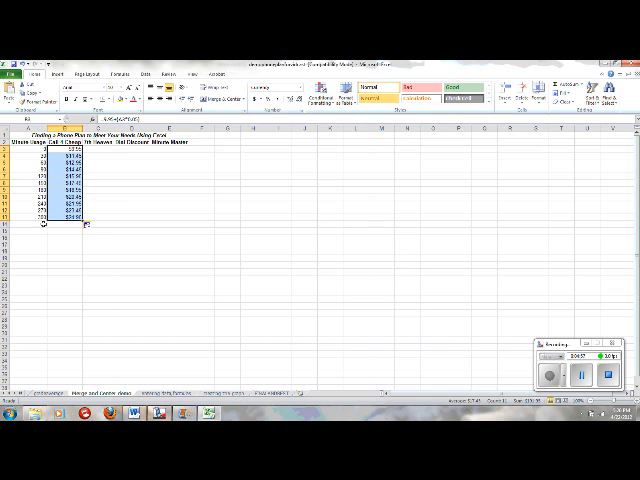
{"action": "mouse_move", "coordinate": [80, 246]}
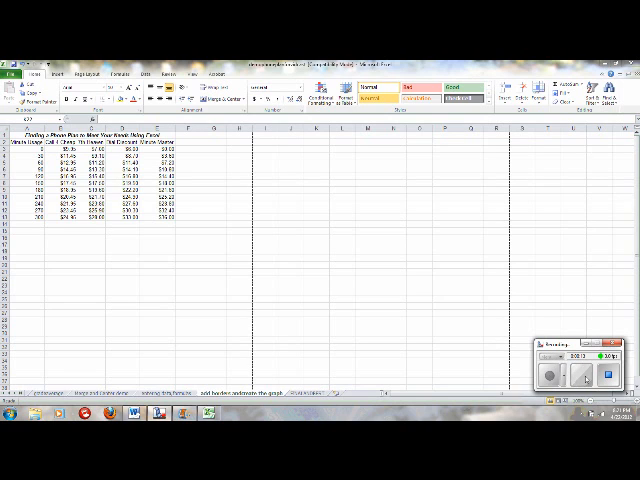
{"action": "left_click", "coordinate": [582, 376]}
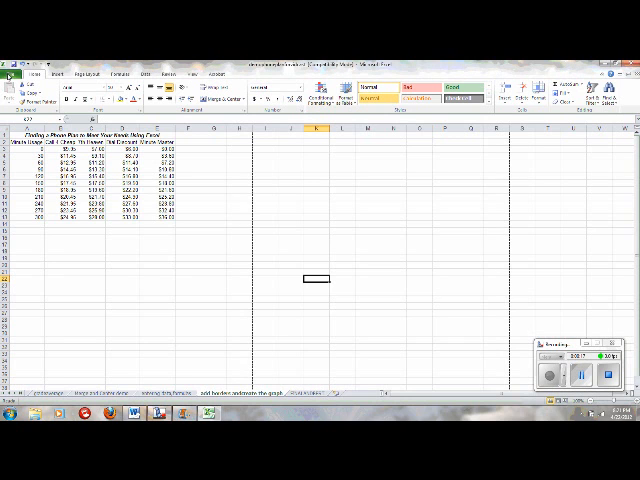
{"action": "left_click", "coordinate": [12, 72]}
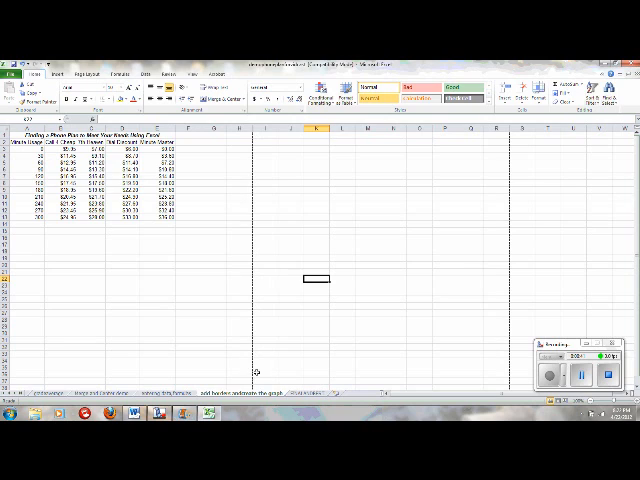
{"action": "mouse_move", "coordinate": [248, 328]}
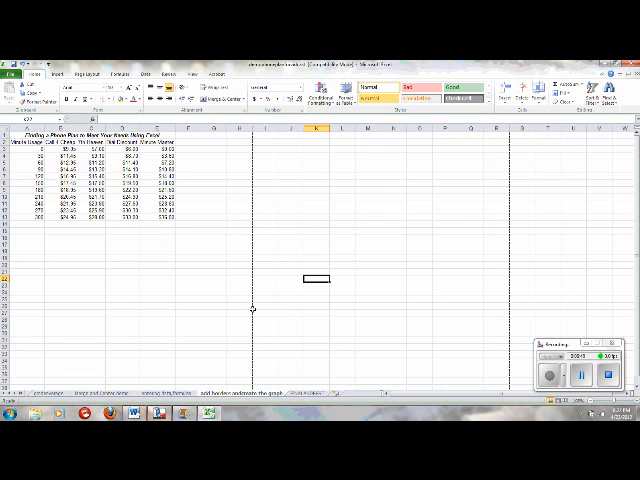
{"action": "mouse_move", "coordinate": [168, 254]}
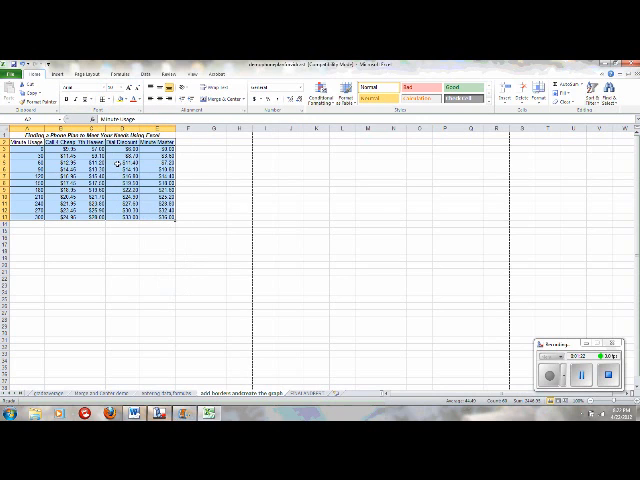
{"action": "left_click", "coordinate": [210, 230]}
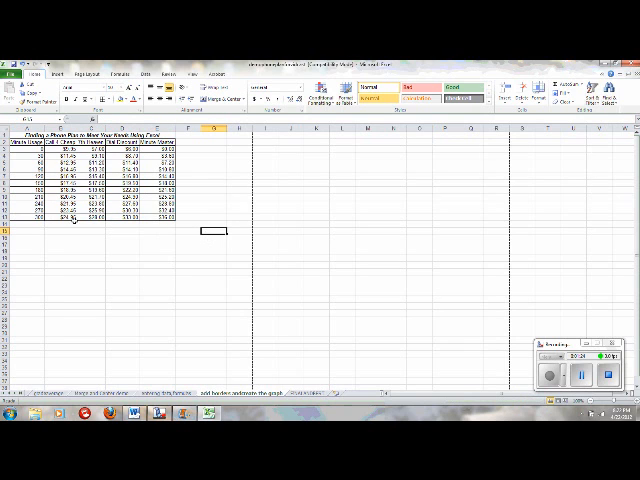
{"action": "left_click", "coordinate": [10, 72]}
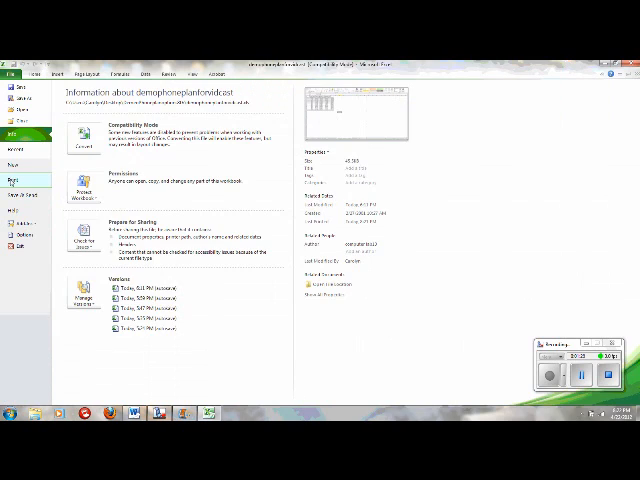
{"action": "left_click", "coordinate": [16, 174]}
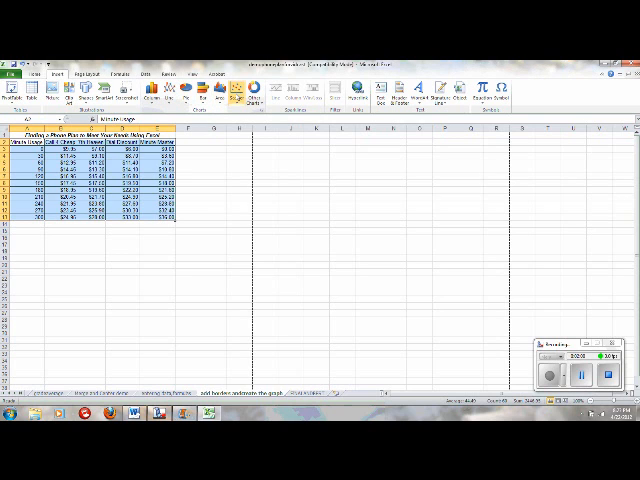
Reposition the phone-plan chart below the data table
{"action": "left_click", "coordinate": [238, 88]}
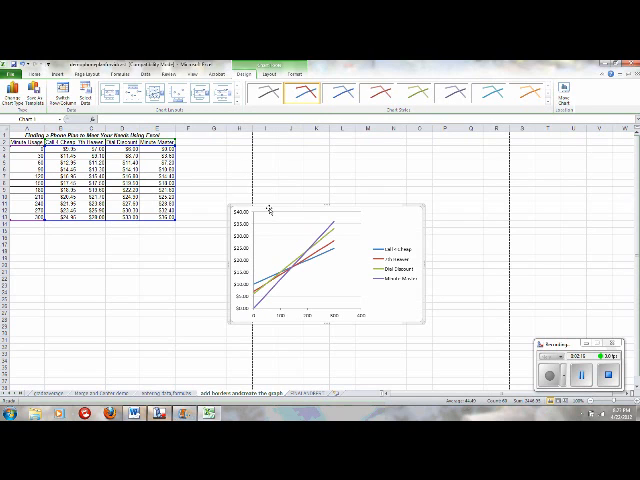
{"action": "mouse_move", "coordinate": [268, 212]}
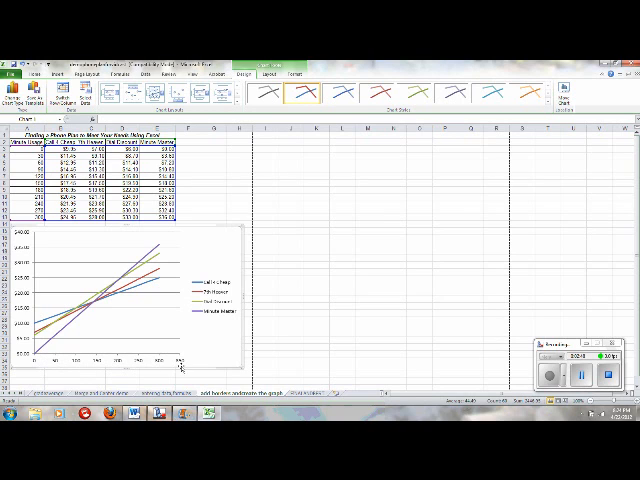
{"action": "mouse_move", "coordinate": [56, 360]}
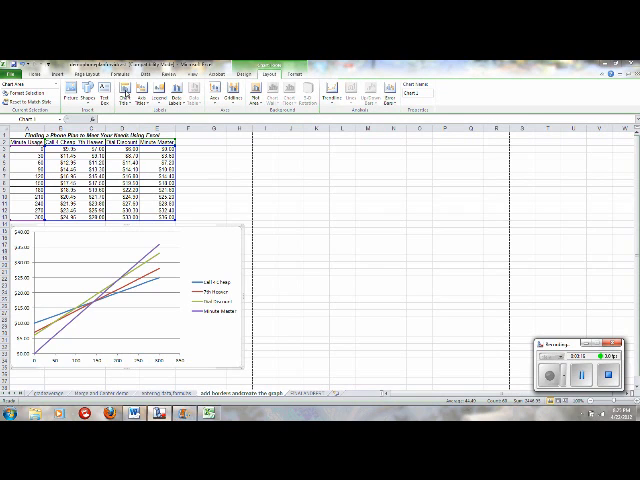
Add the chart title 'Which Phone Plan is the best for me?' above the chart
{"action": "left_click", "coordinate": [128, 92]}
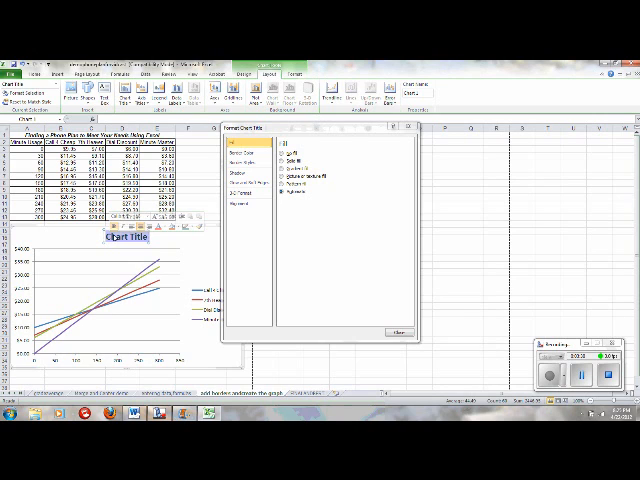
{"action": "type", "text": "Which Phone Plan is the best for me?"}
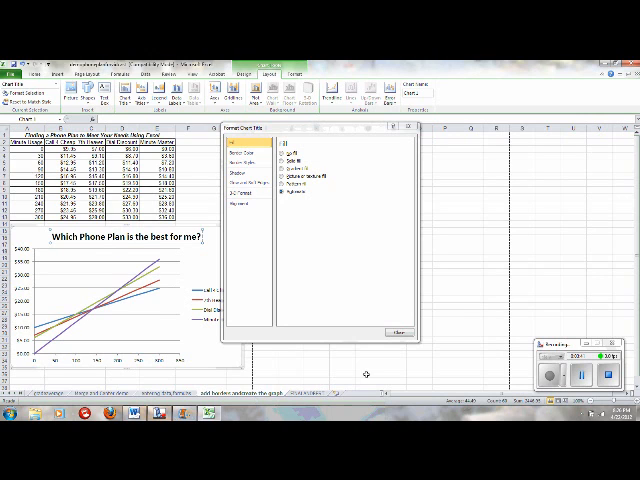
{"action": "left_click", "coordinate": [392, 332]}
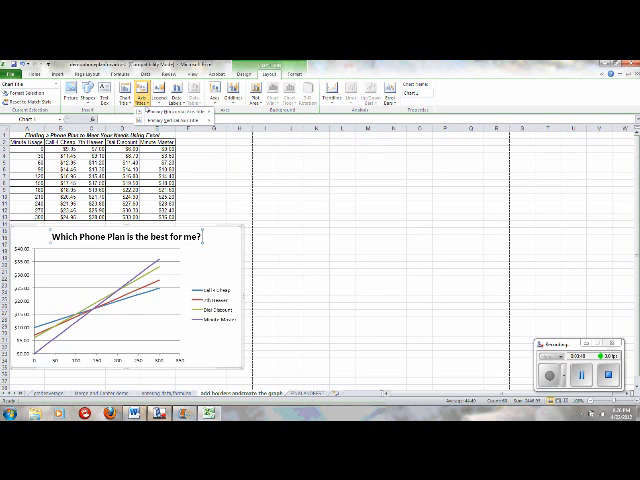
{"action": "left_click", "coordinate": [156, 96]}
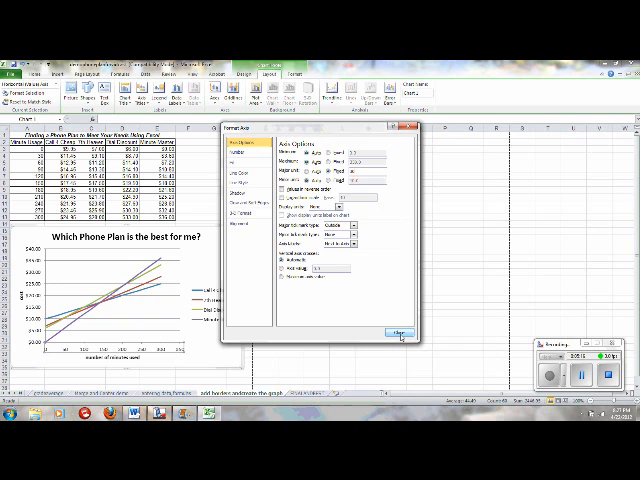
Apply the new horizontal axis min, max and major unit settings
{"action": "left_click", "coordinate": [396, 332]}
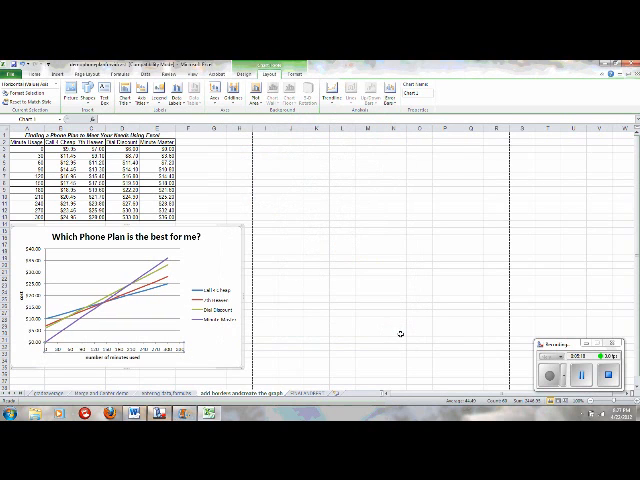
{"action": "mouse_move", "coordinate": [52, 356]}
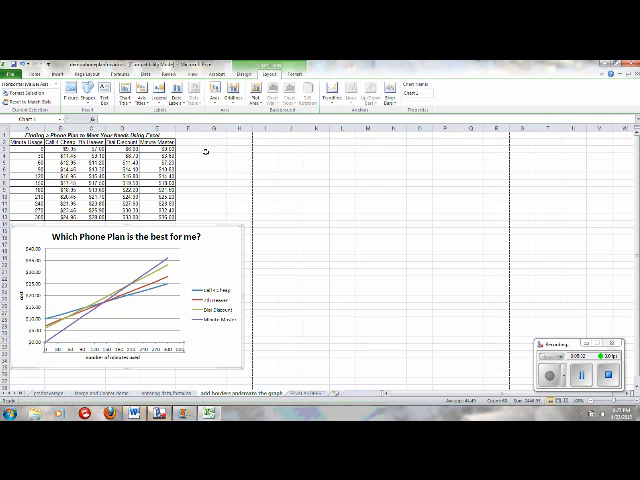
{"action": "left_click", "coordinate": [212, 92]}
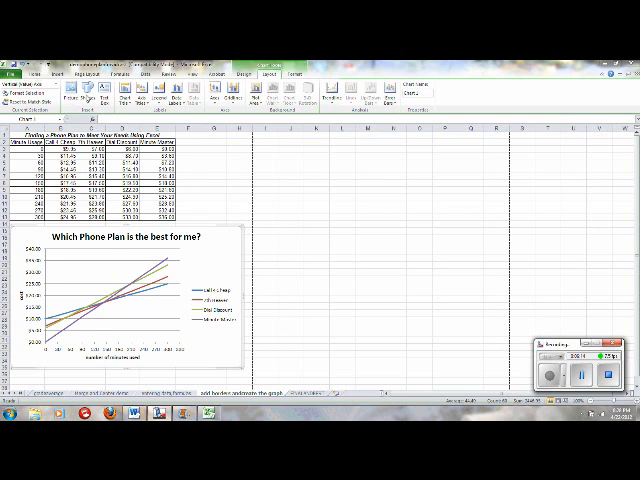
{"action": "mouse_move", "coordinate": [204, 188]}
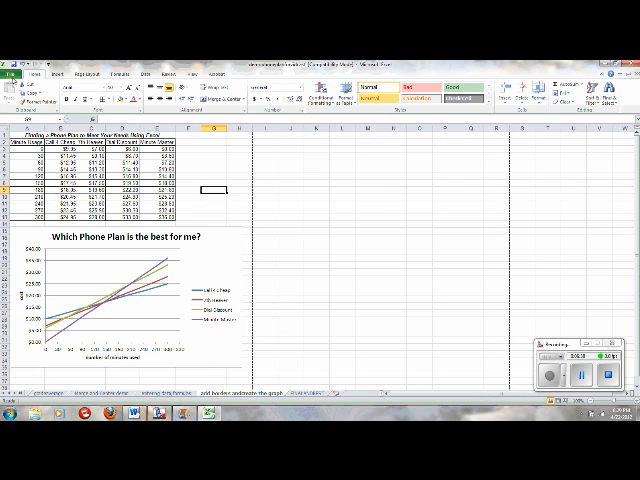
Show the print preview of the sheet via File > Print
{"action": "left_click", "coordinate": [12, 74]}
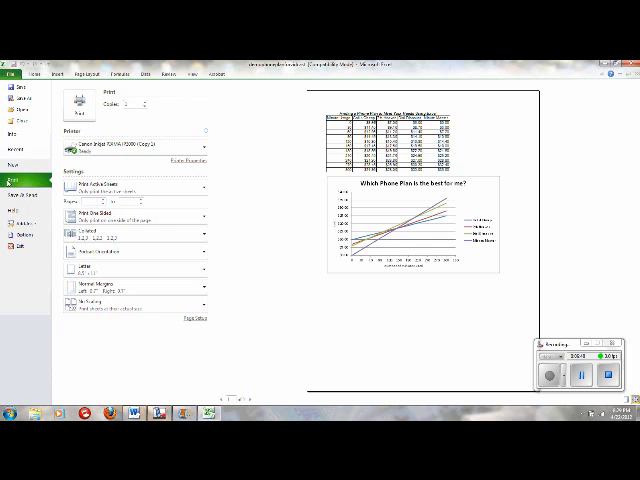
{"action": "mouse_move", "coordinate": [426, 350]}
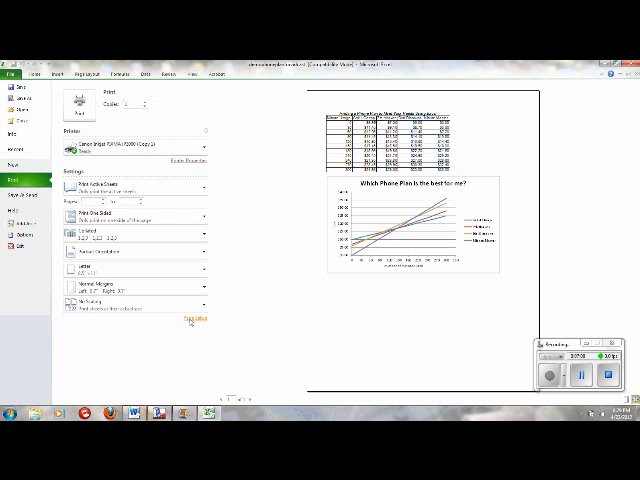
{"action": "left_click", "coordinate": [192, 320]}
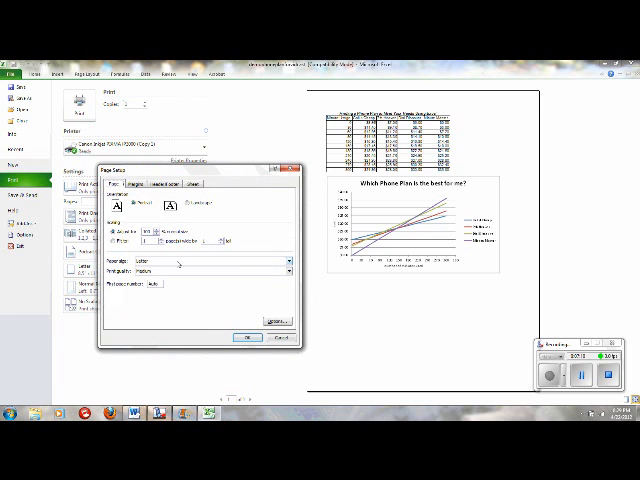
{"action": "left_click", "coordinate": [164, 188]}
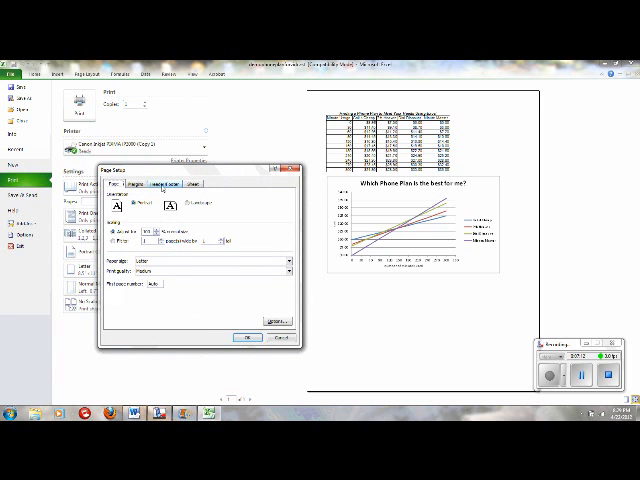
{"action": "left_click", "coordinate": [164, 184]}
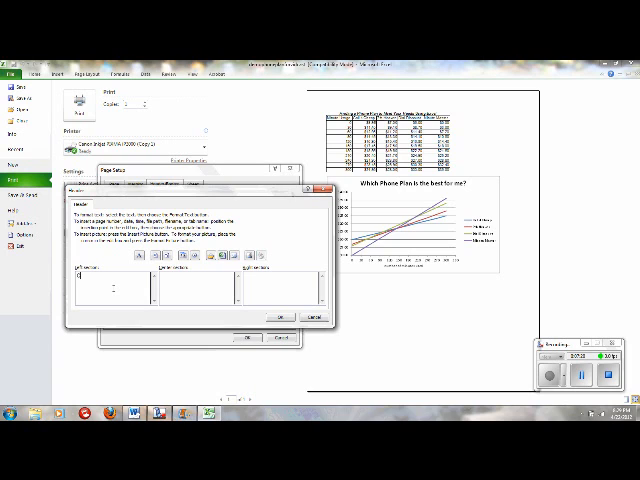
{"action": "type", "text": "Carolyn Stanley"}
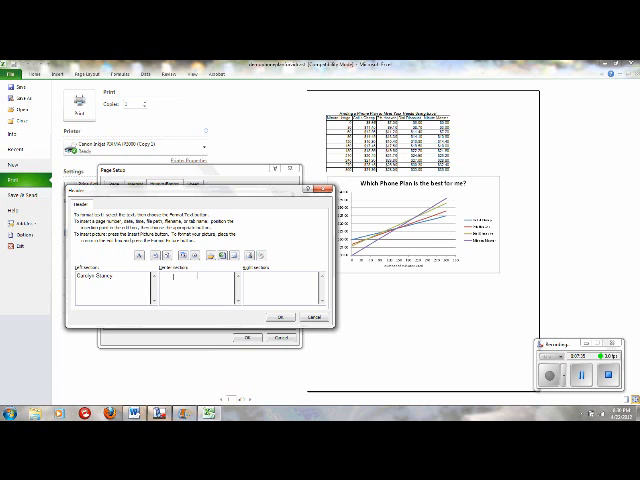
{"action": "type", "text": "Ms. Matisik period 1"}
{"action": "left_click", "coordinate": [284, 288]}
{"action": "type", "text": "April 22, 2012"}
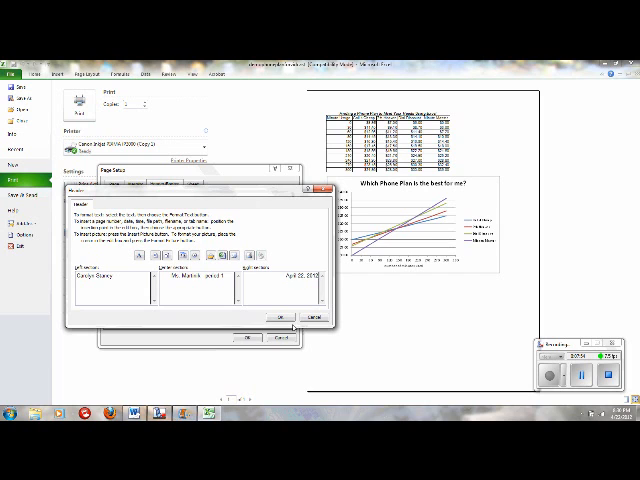
{"action": "left_click", "coordinate": [270, 316]}
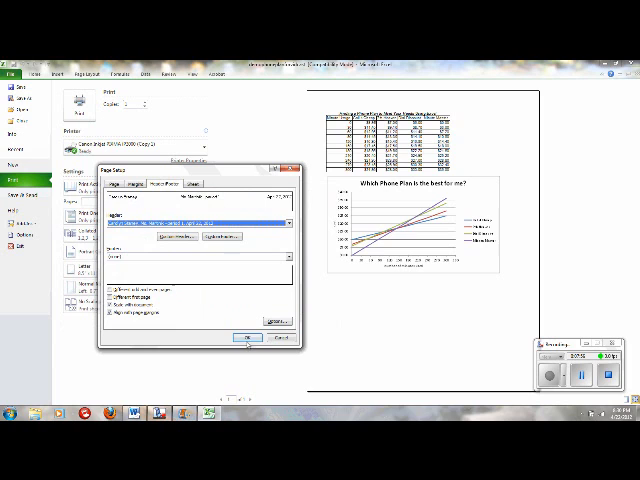
Confirm Page Setup so the custom header shows in preview, then return to the worksheet
{"action": "left_click", "coordinate": [244, 336]}
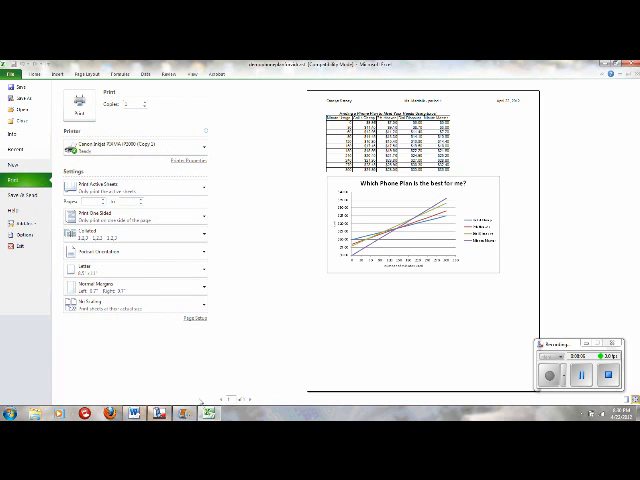
{"action": "mouse_move", "coordinate": [244, 408]}
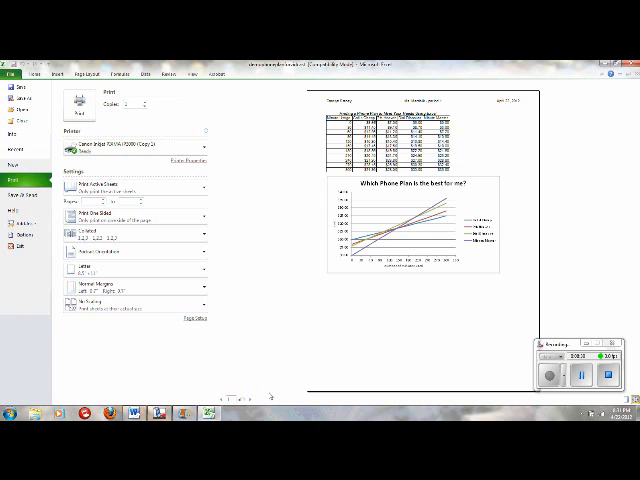
{"action": "mouse_move", "coordinate": [290, 316]}
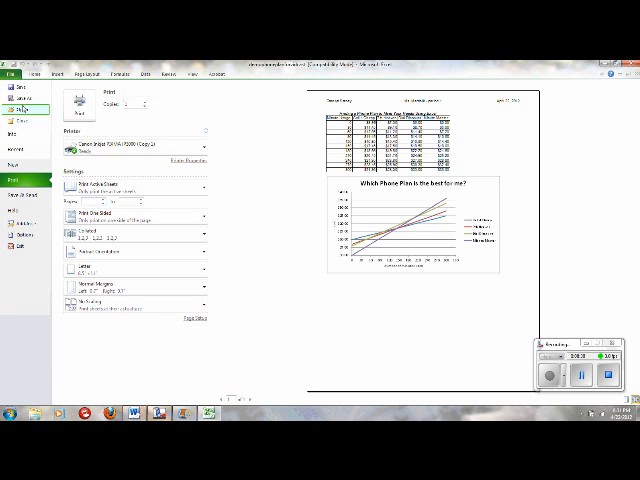
{"action": "left_click", "coordinate": [12, 74]}
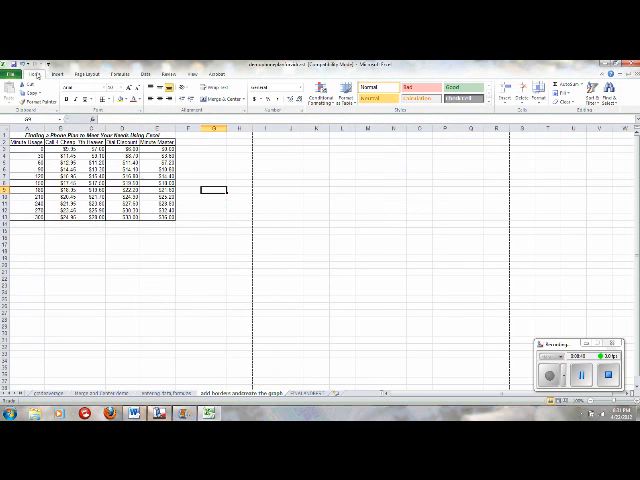